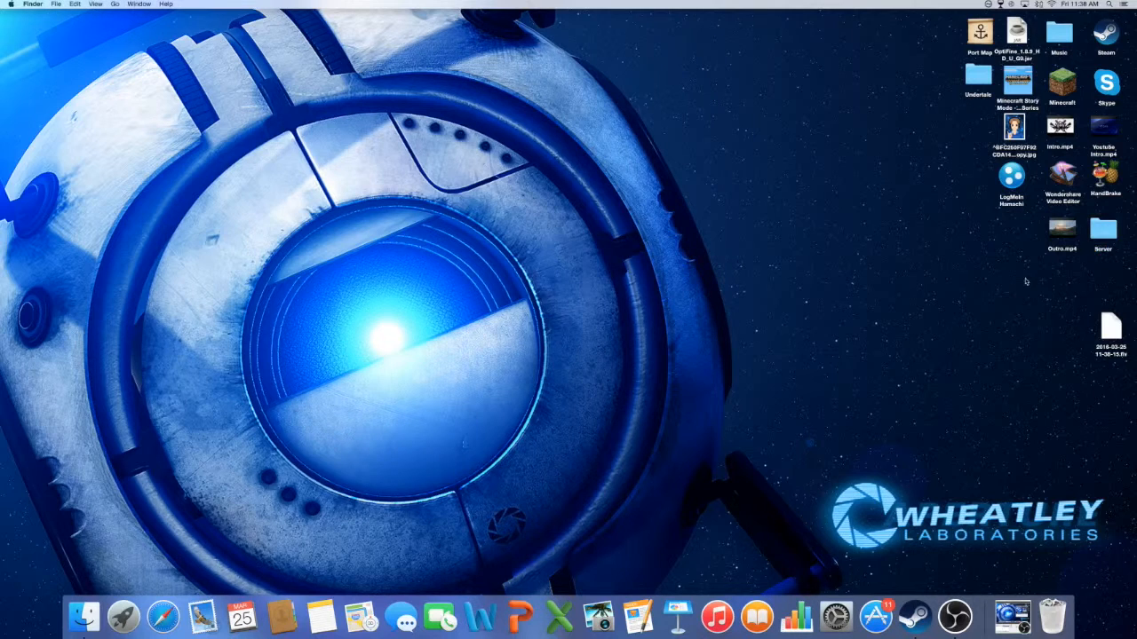
View the Minecraft server files in the desktop Server folder.
double_click(1101, 231)
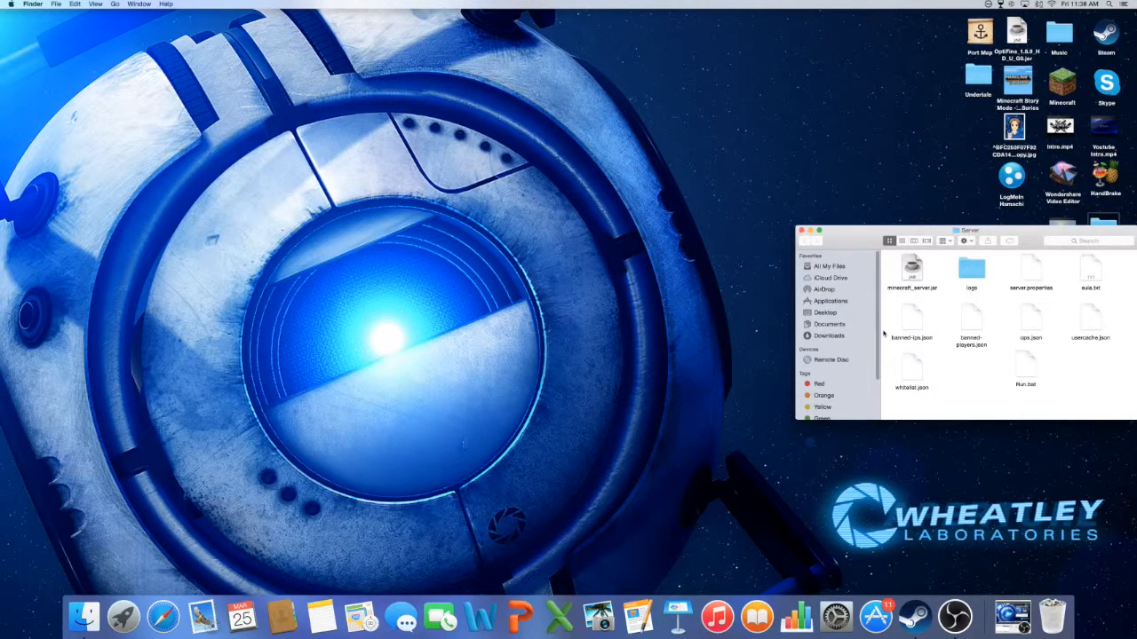
mouse_move(970, 380)
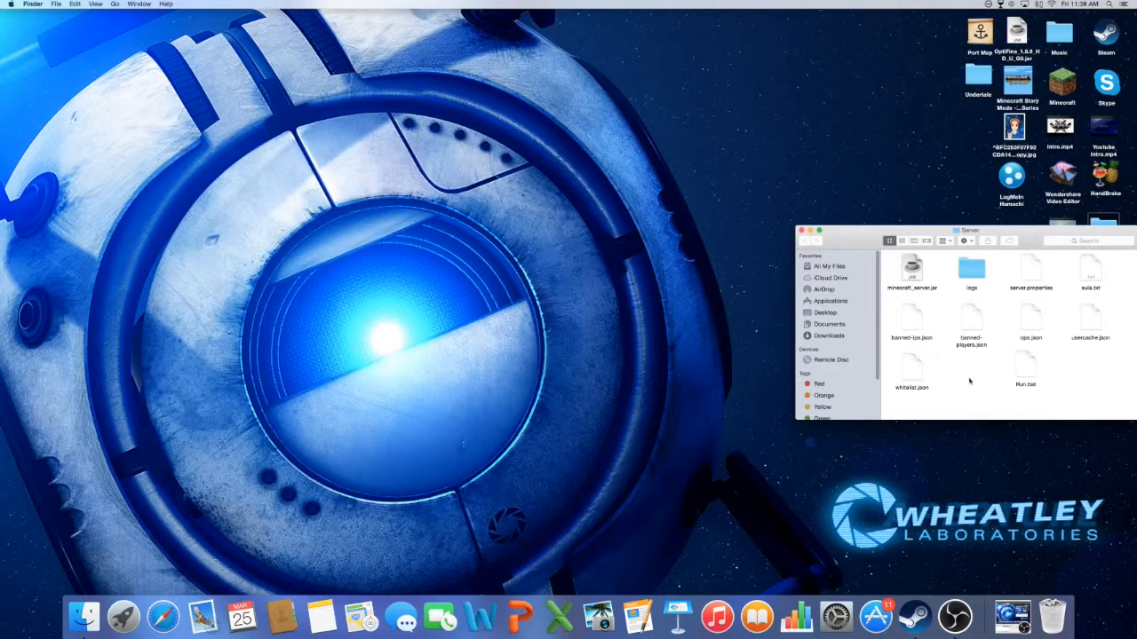
click(810, 231)
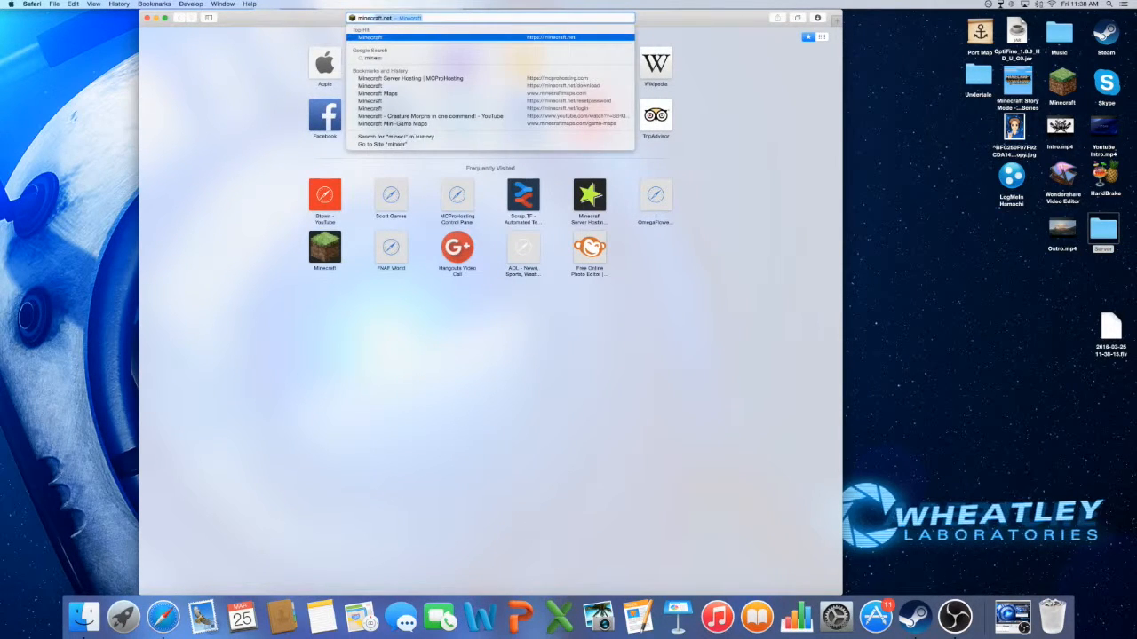
Go to minecraftmaps.com and browse the Survival maps category.
text(minecraft.c)
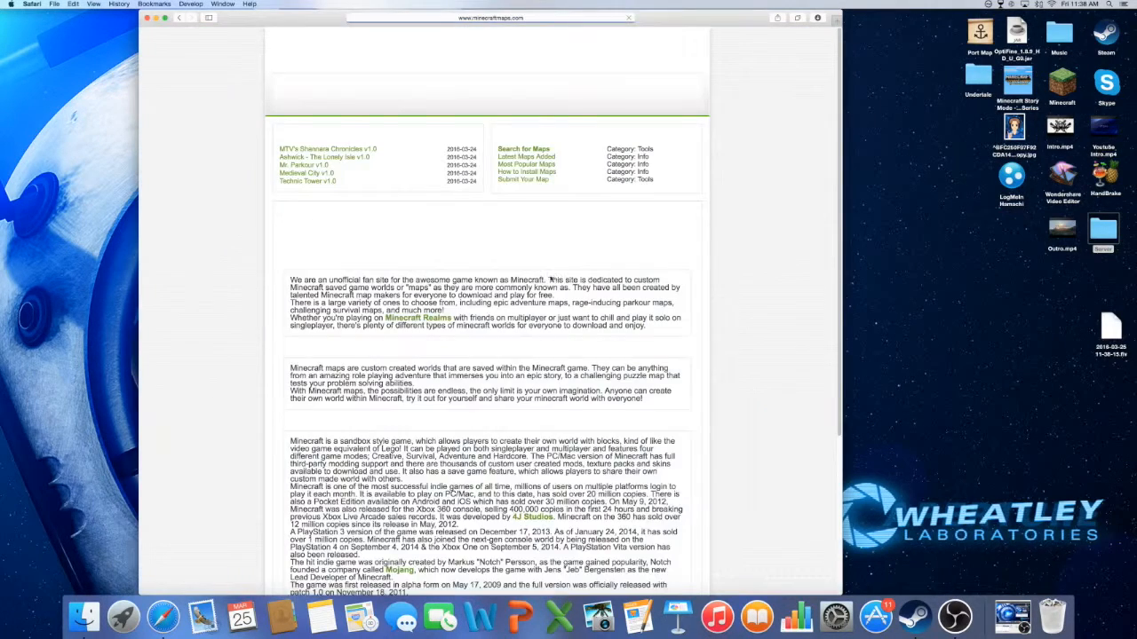
scroll(down, 3)
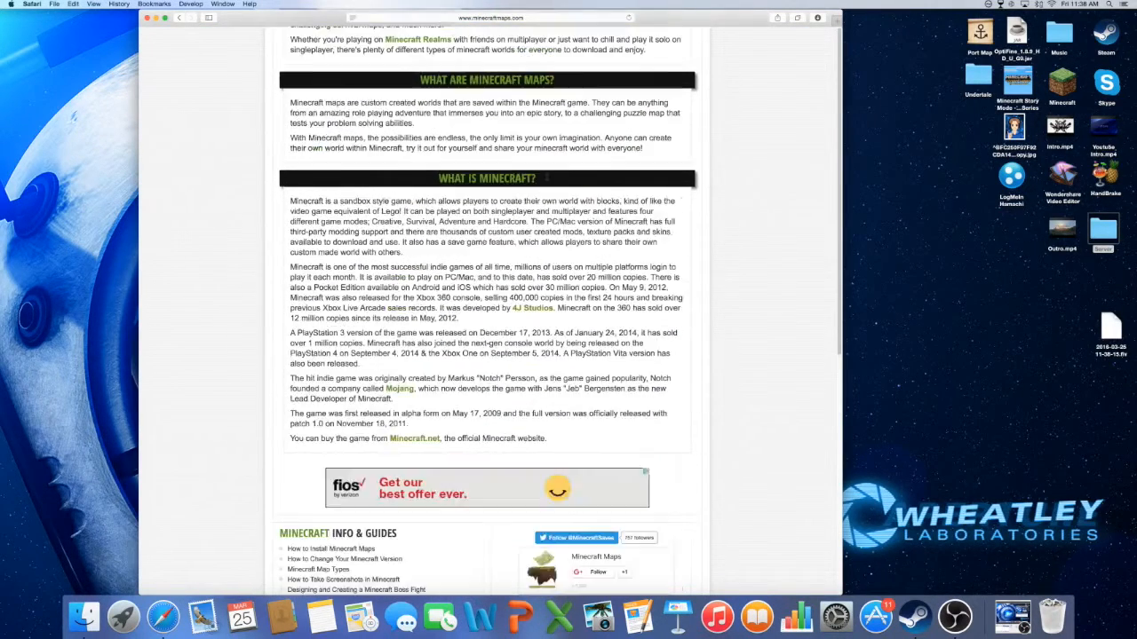
scroll(up, 3)
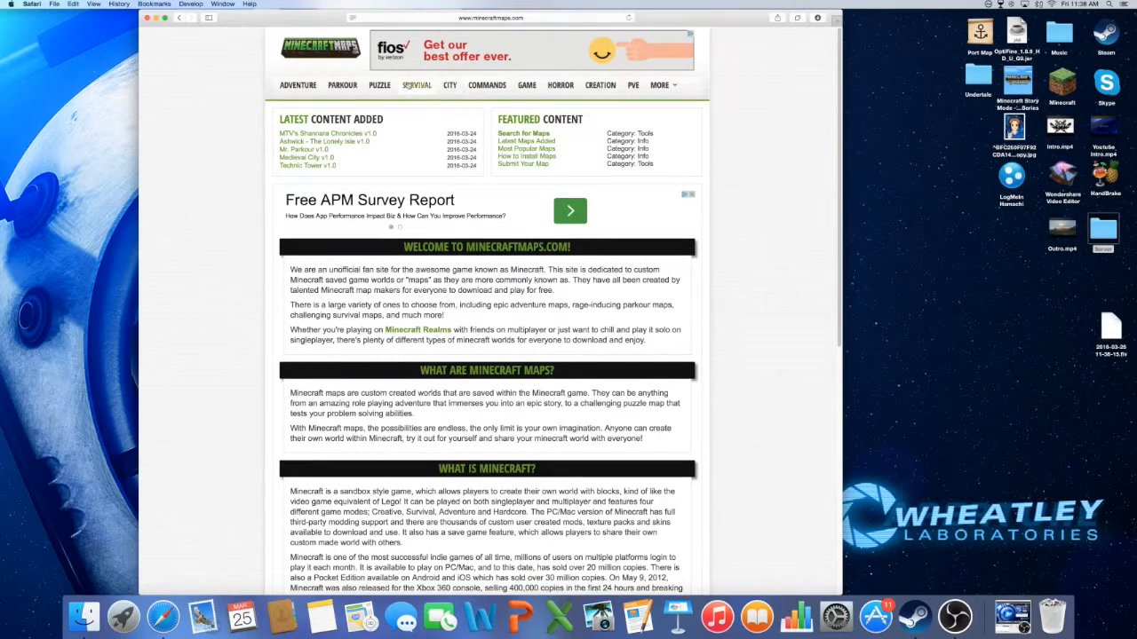
click(415, 85)
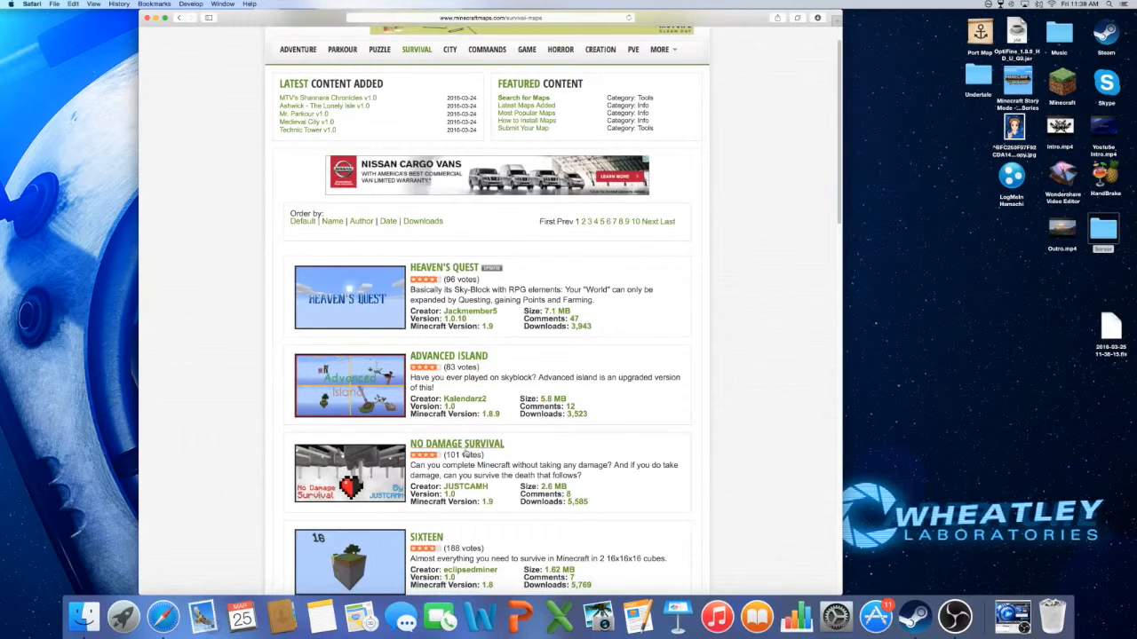
Start downloading the No Damage Survival map from its page.
click(457, 444)
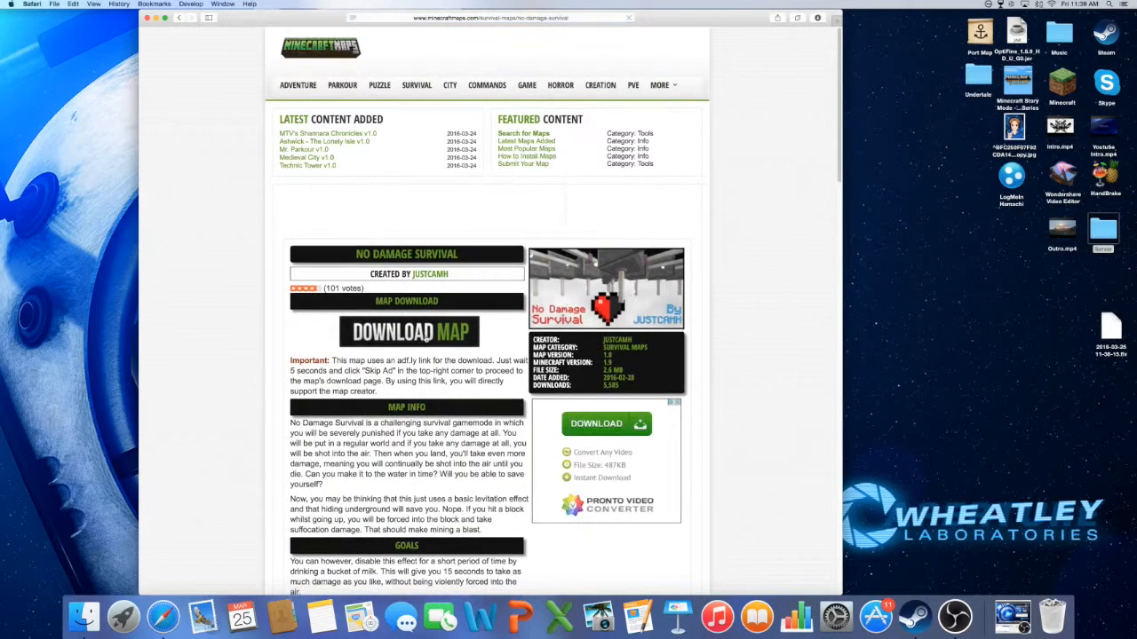
click(409, 332)
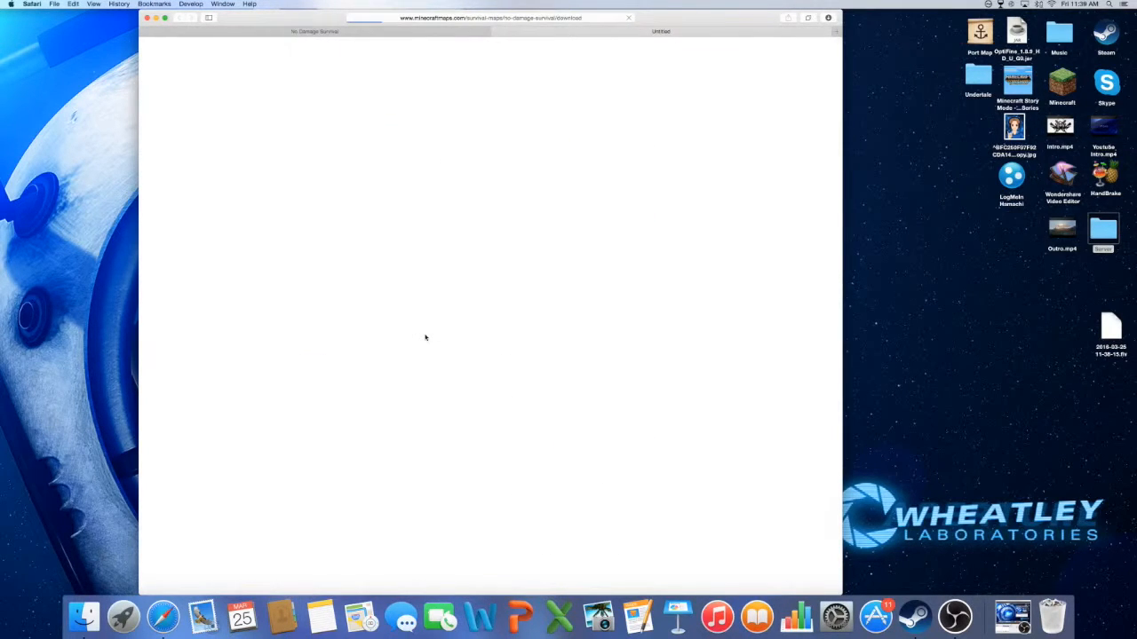
mouse_move(277, 45)
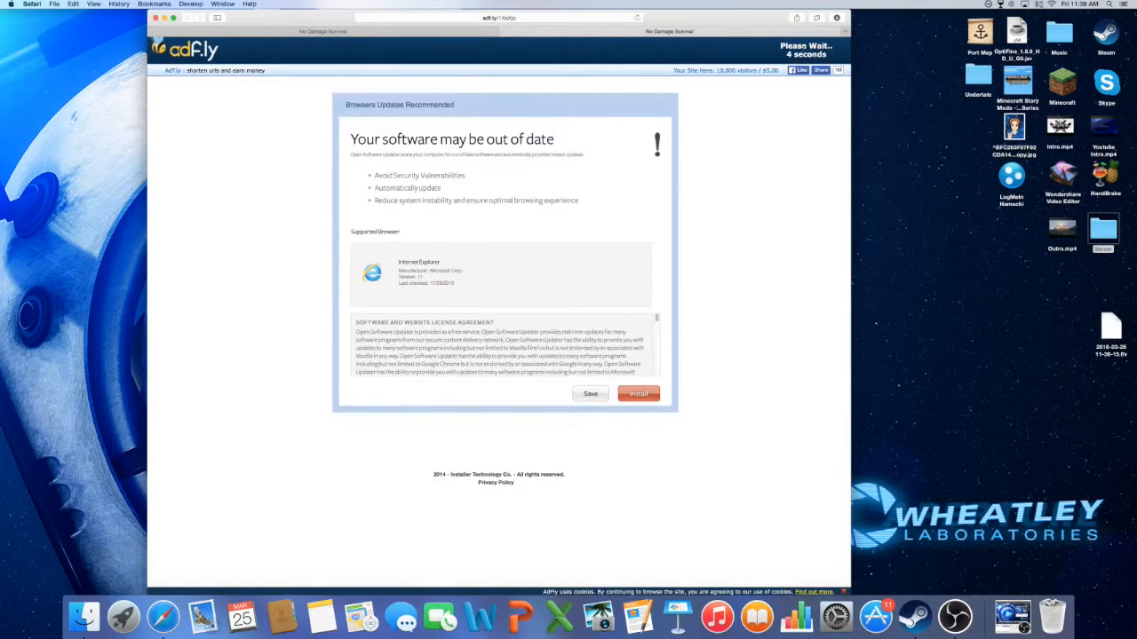
Skip the adf.ly ad, download the No Damage Survival zip from MediaFire, and quit Safari.
click(638, 394)
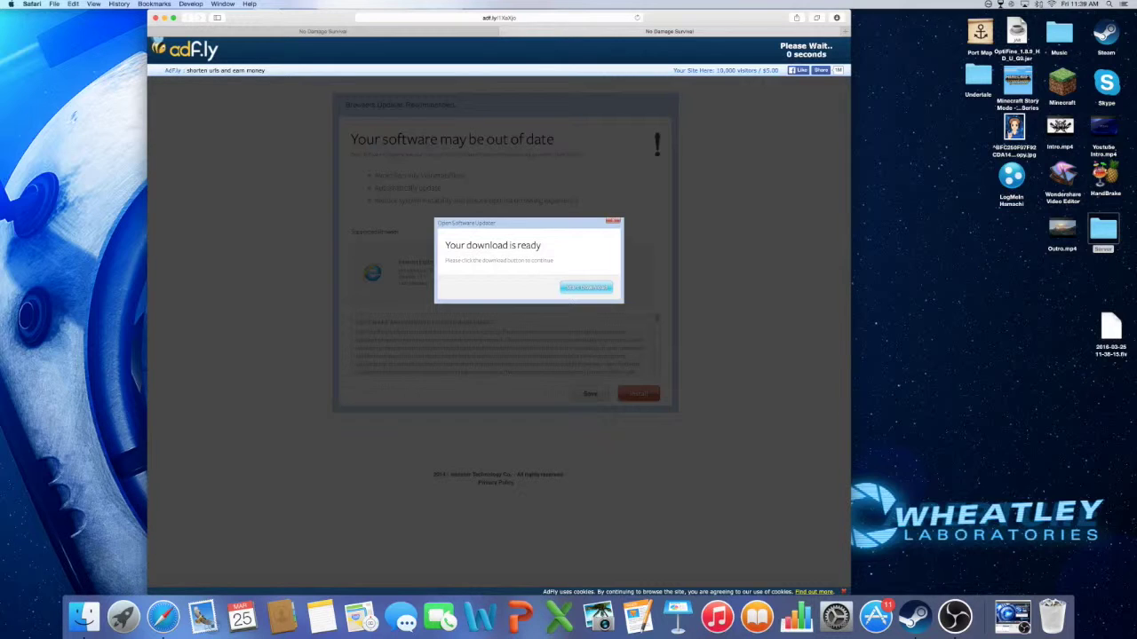
click(586, 288)
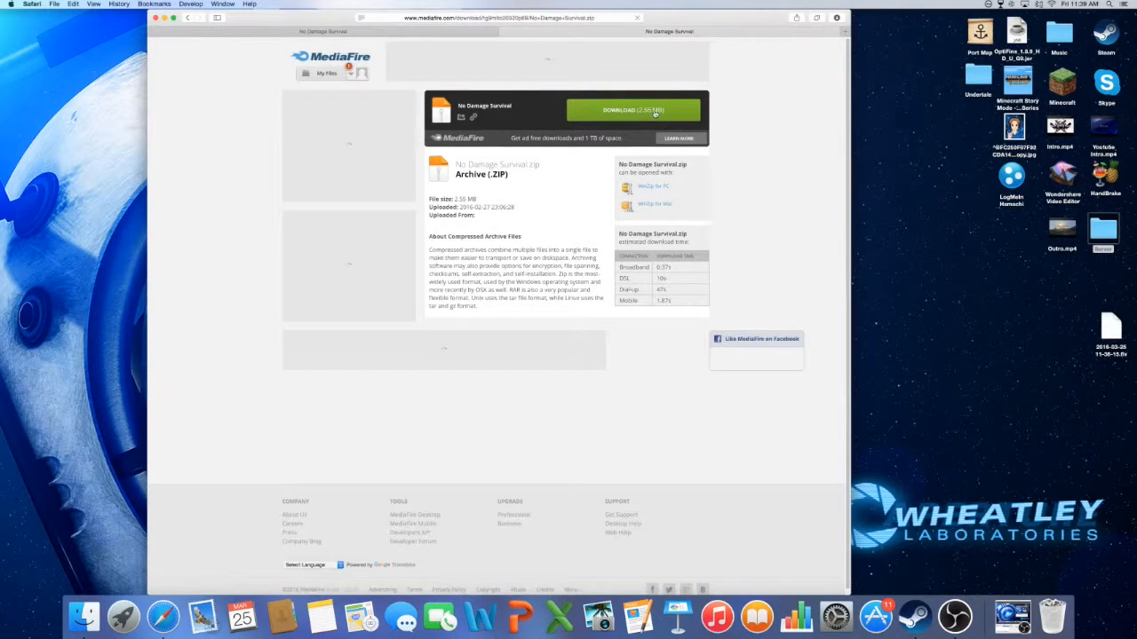
click(632, 111)
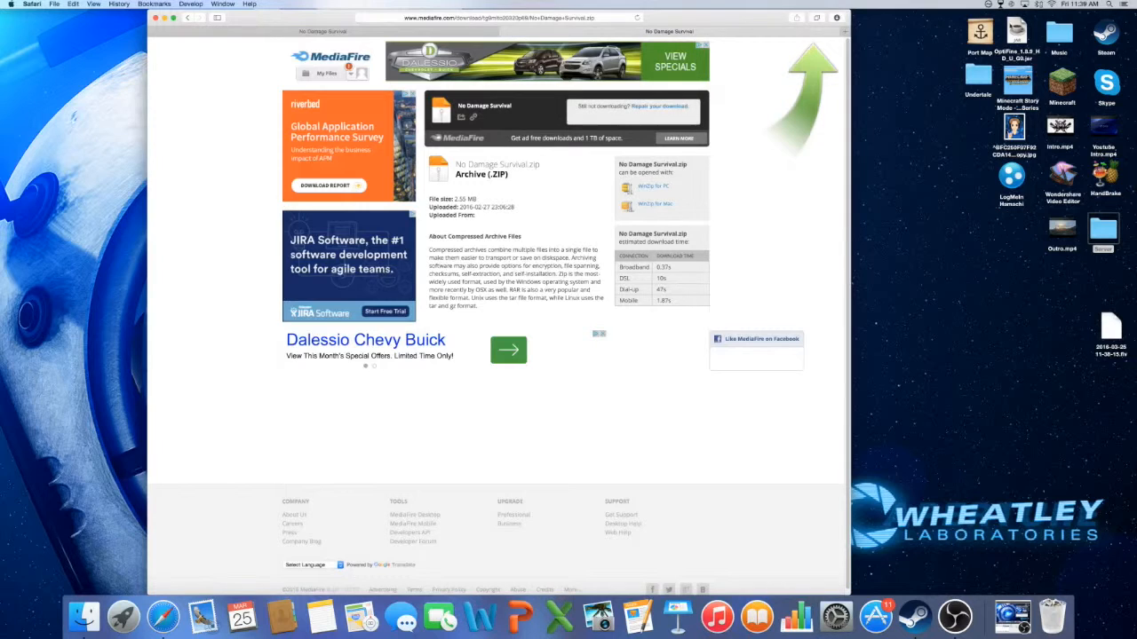
click(835, 18)
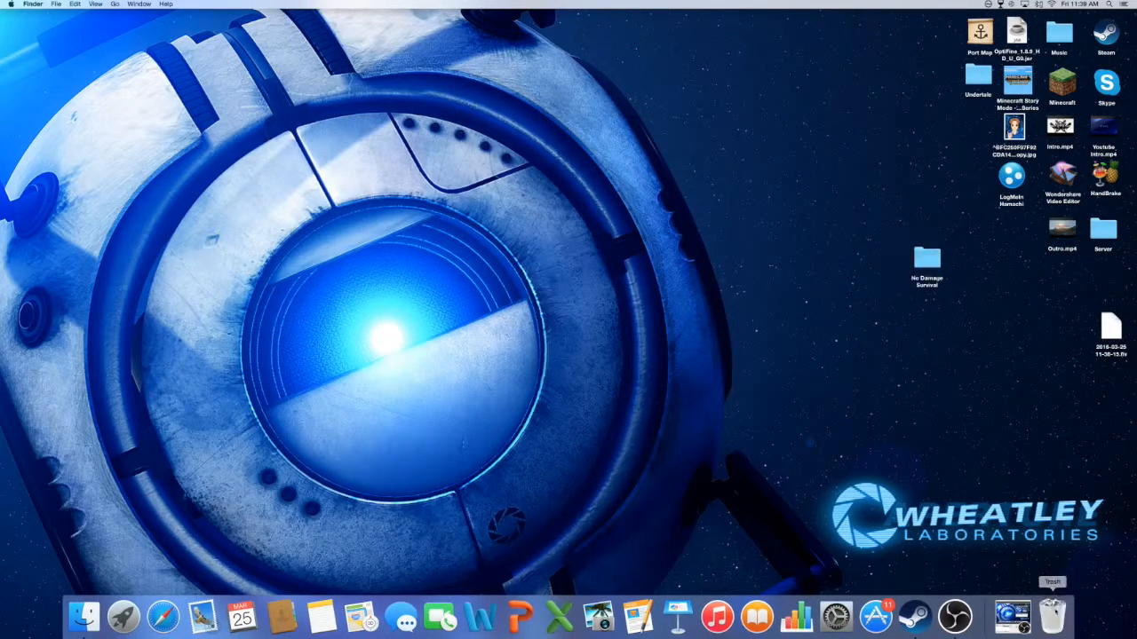
Check the No Damage Survival folder's contents, then move it into the Server folder.
double_click(927, 263)
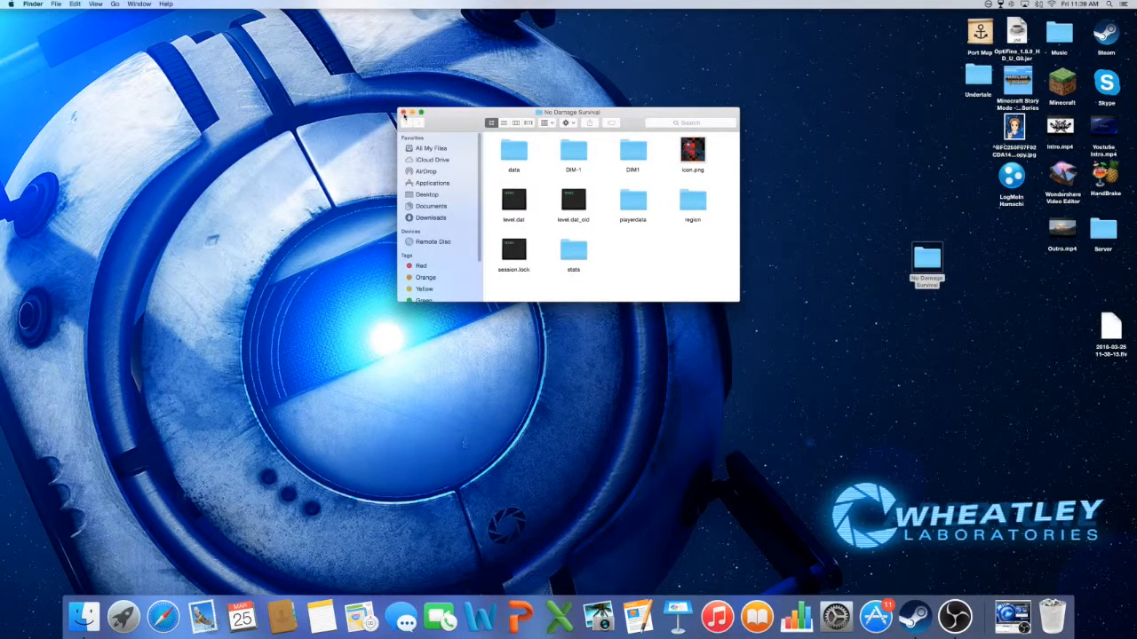
click(403, 114)
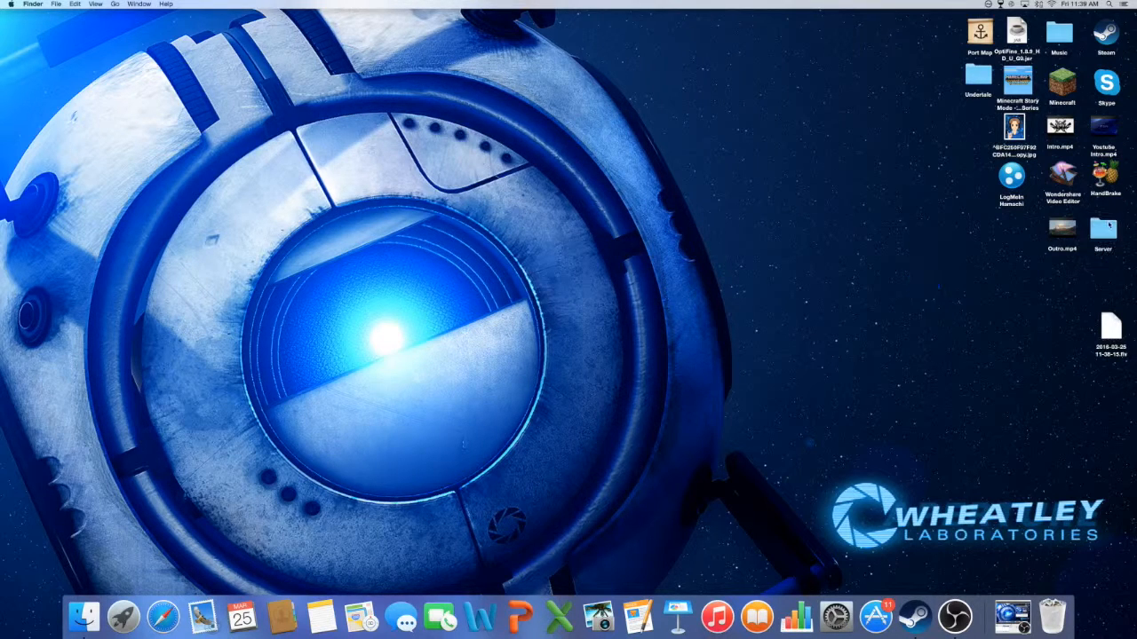
double_click(1101, 230)
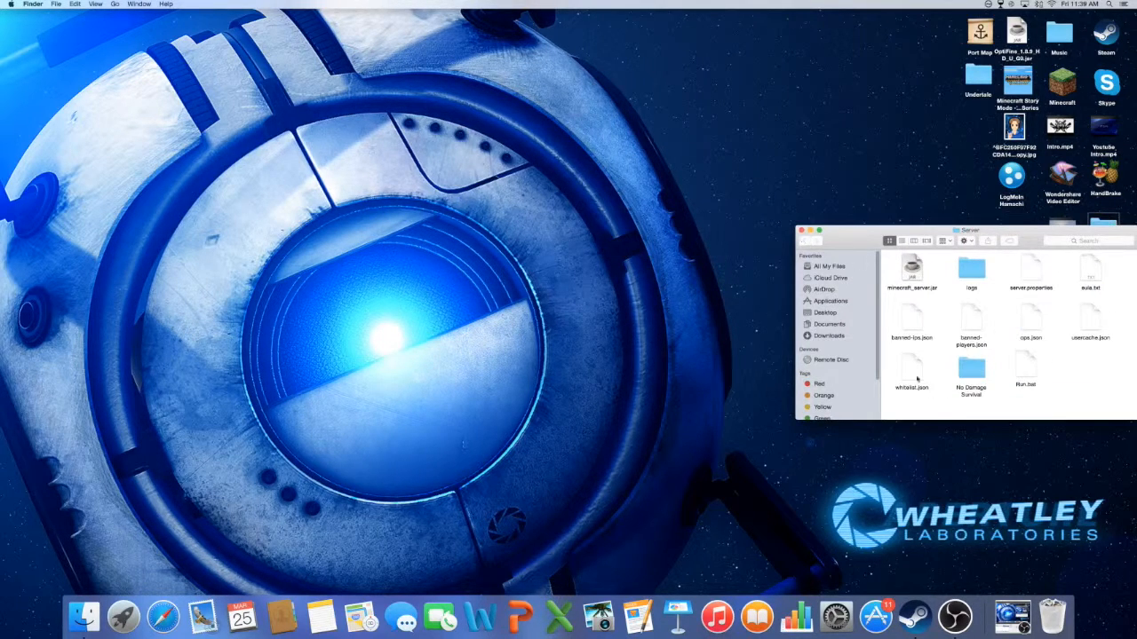
drag(970, 373, 721, 373)
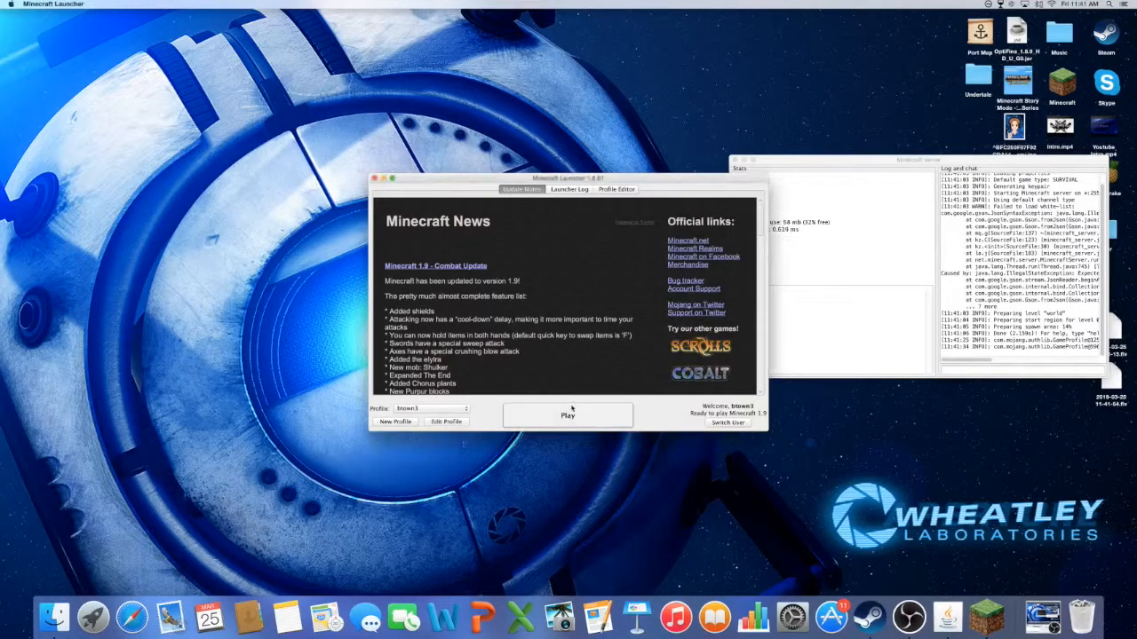
Launch Minecraft 1.9 and go to the Multiplayer server list.
click(569, 416)
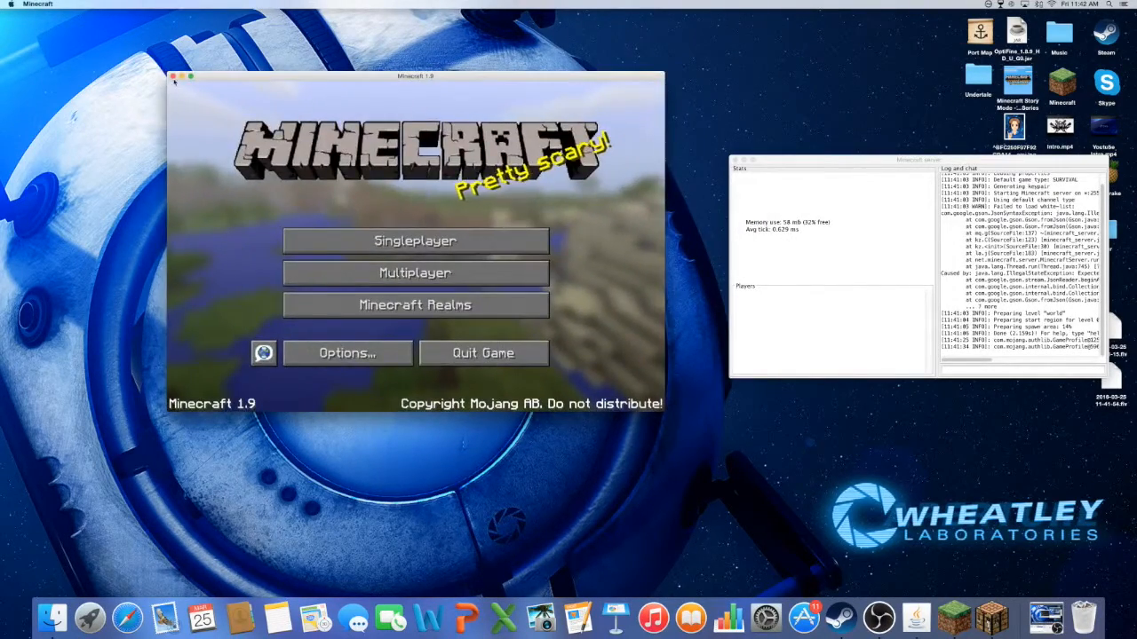
click(416, 274)
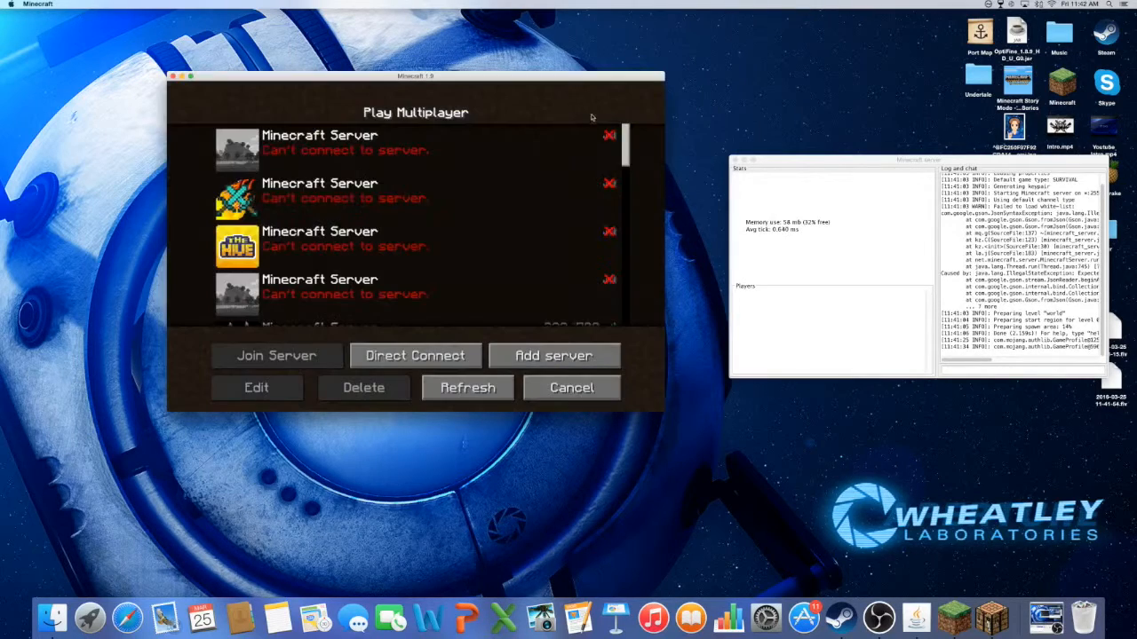
scroll(down, 3)
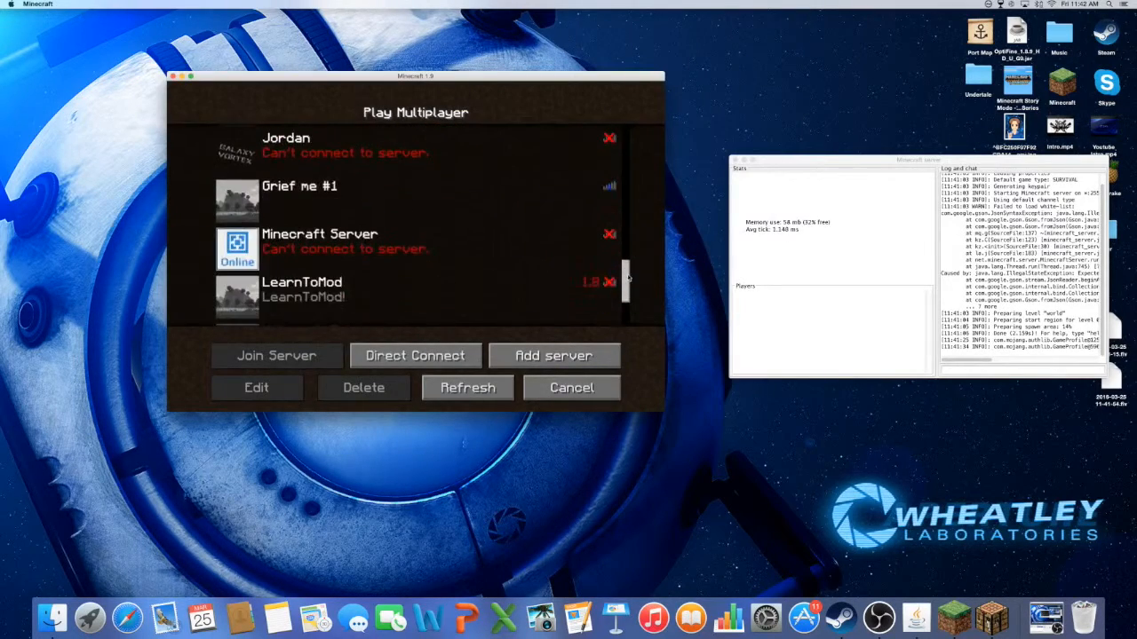
Refresh the server list and choose Direct Connect.
click(467, 388)
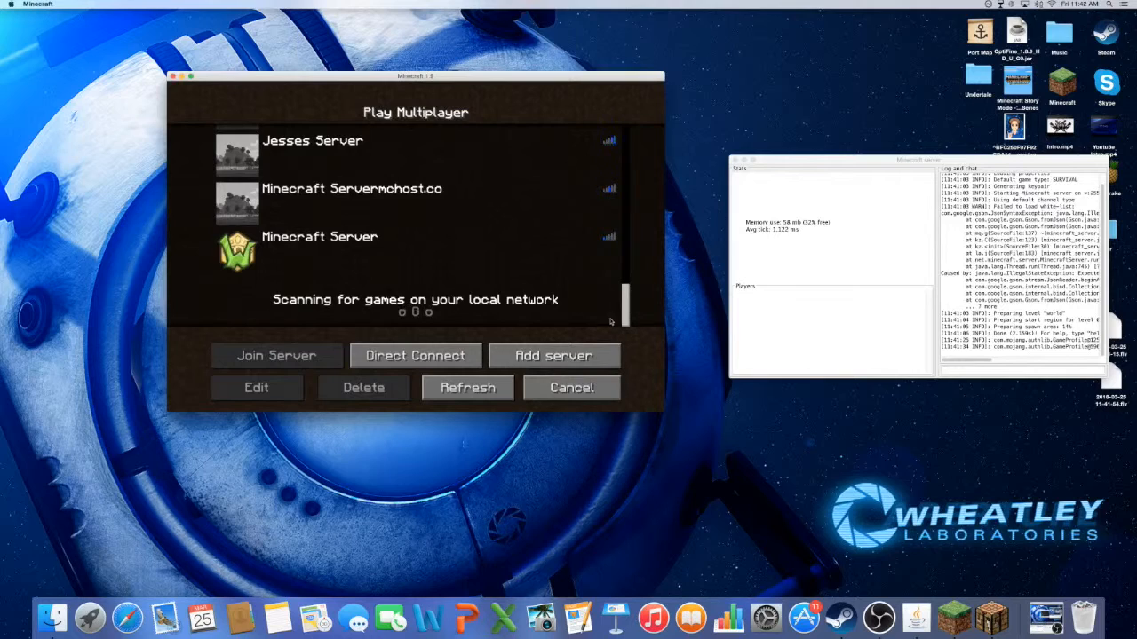
click(467, 387)
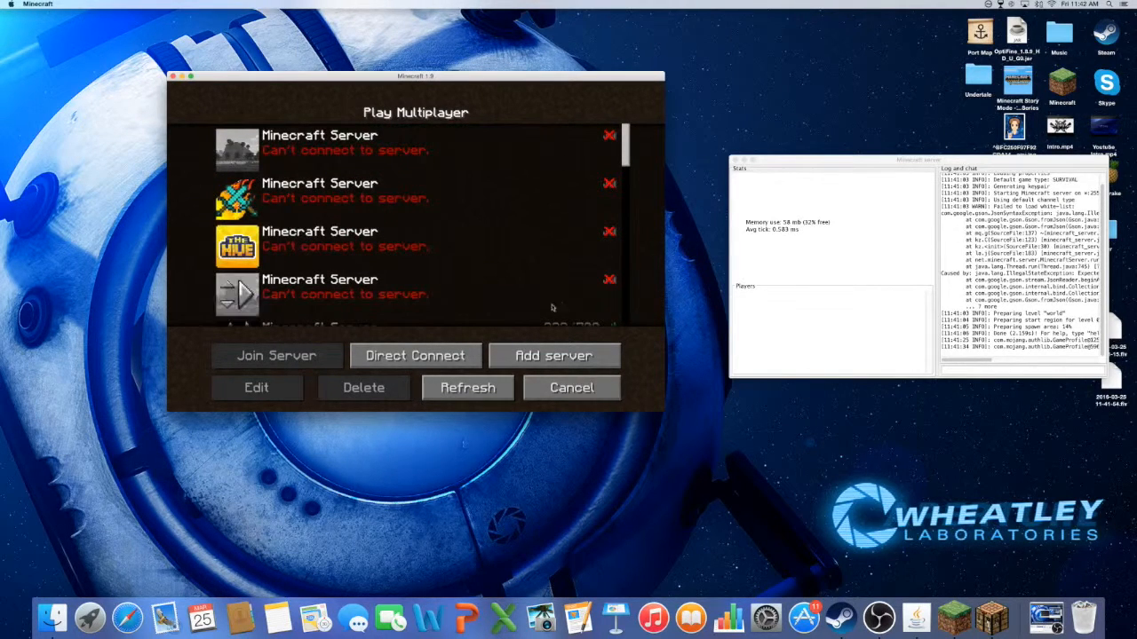
click(414, 355)
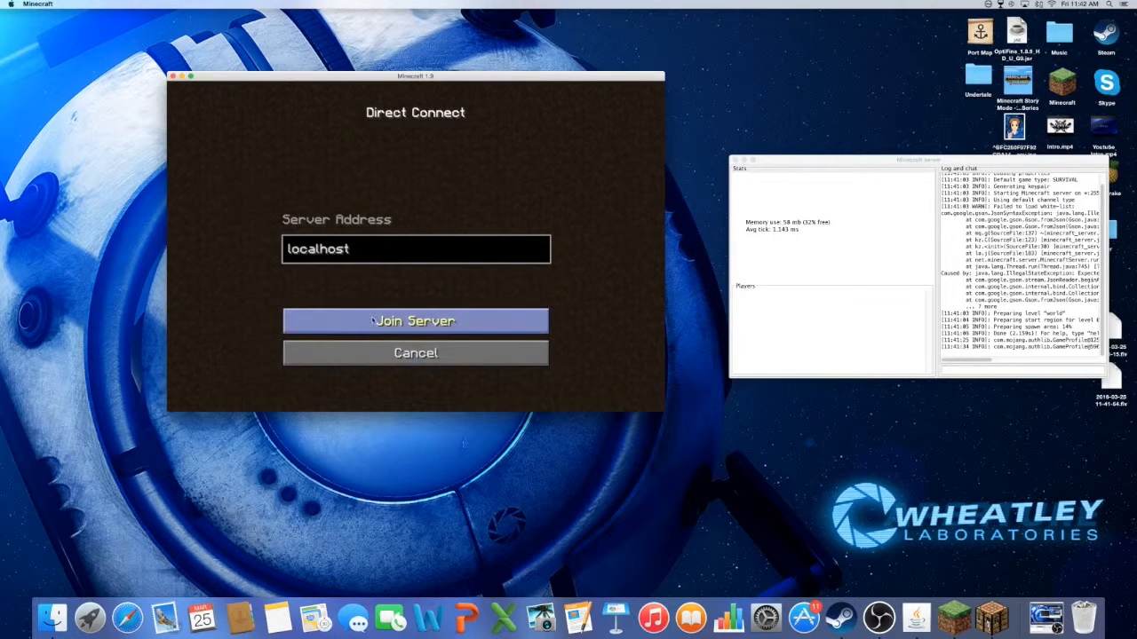
Join the localhost server into the No Damage Survival world and bring up the inventory.
click(415, 320)
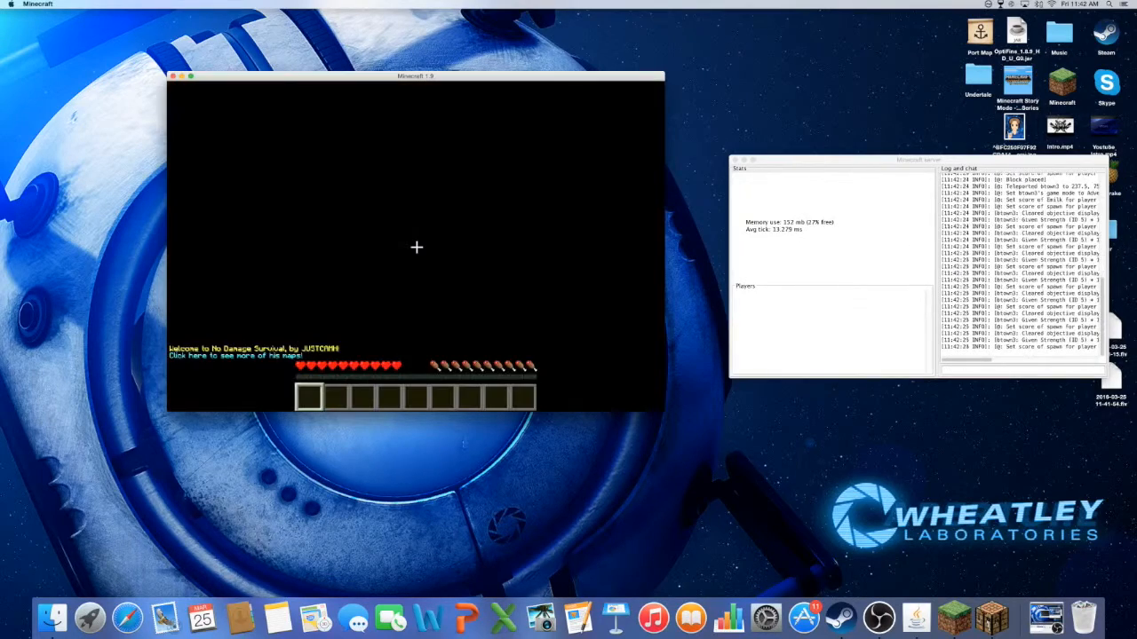
key(e)
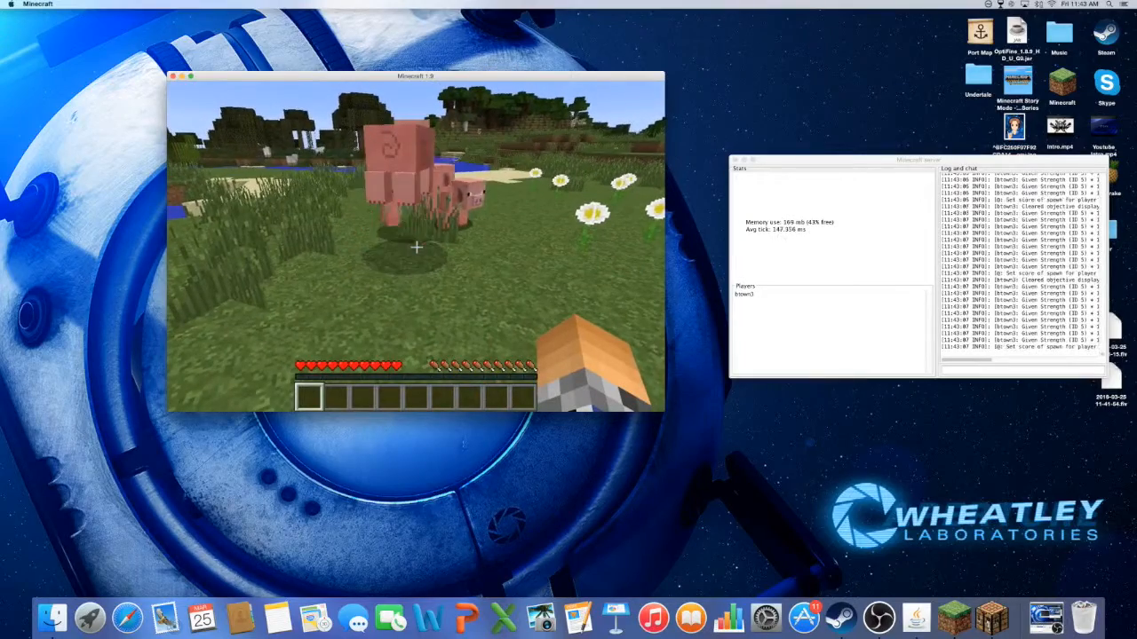
key(e)
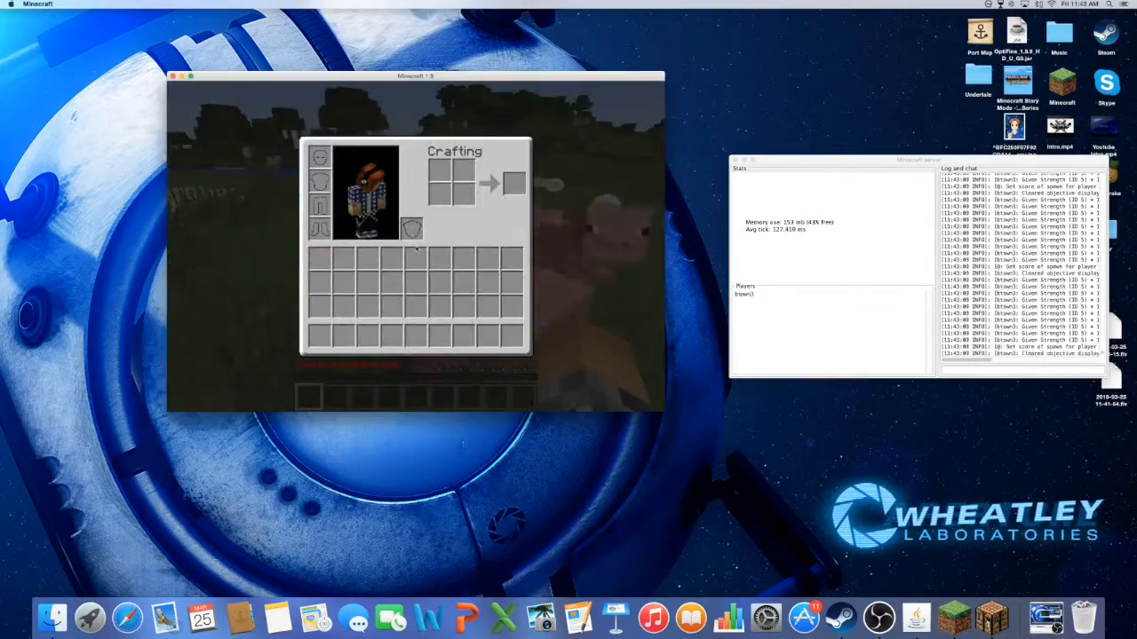